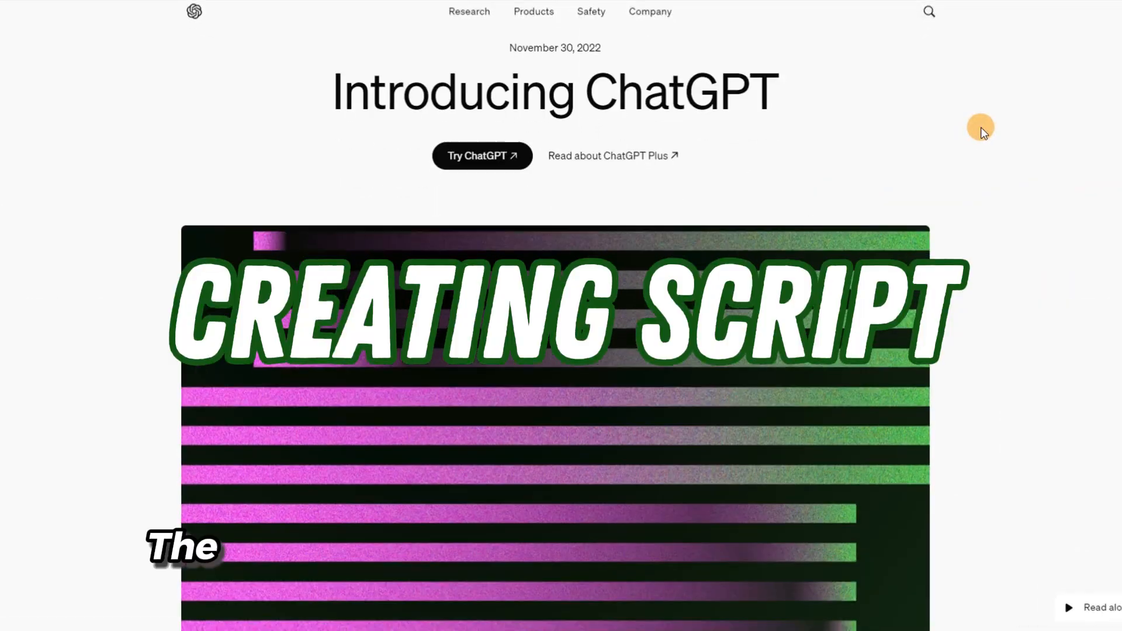
# - Review the Snow White poisoned-apple story and request Leonardo image prompts for it
pyautogui.scroll(-3)
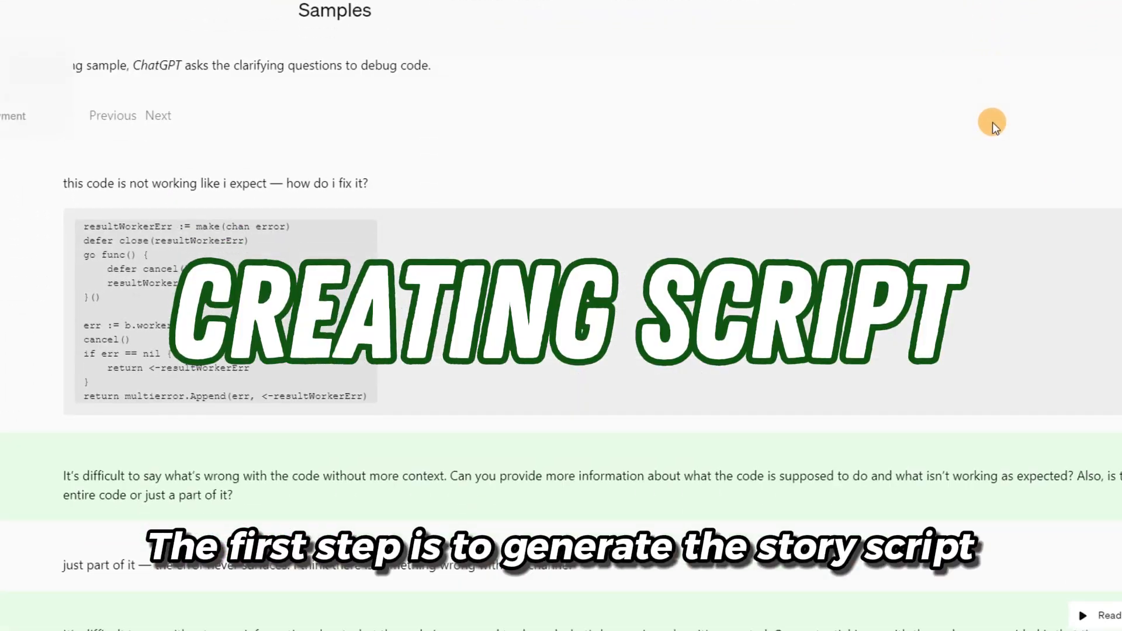
pyautogui.scroll(-3)
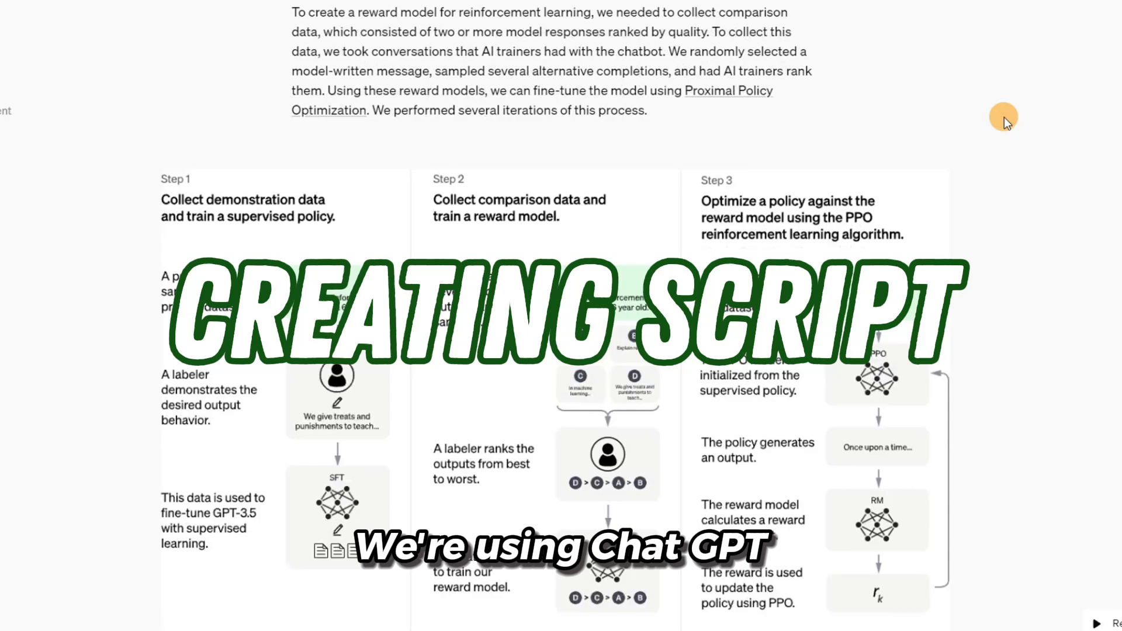
pyautogui.scroll(-3)
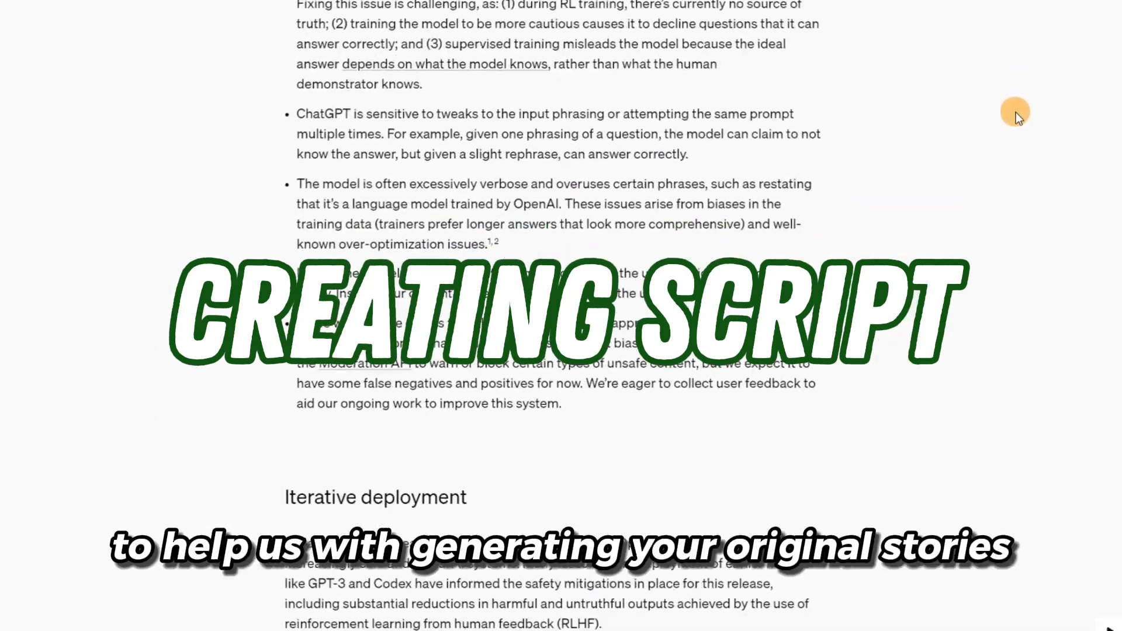
pyautogui.scroll(-3)
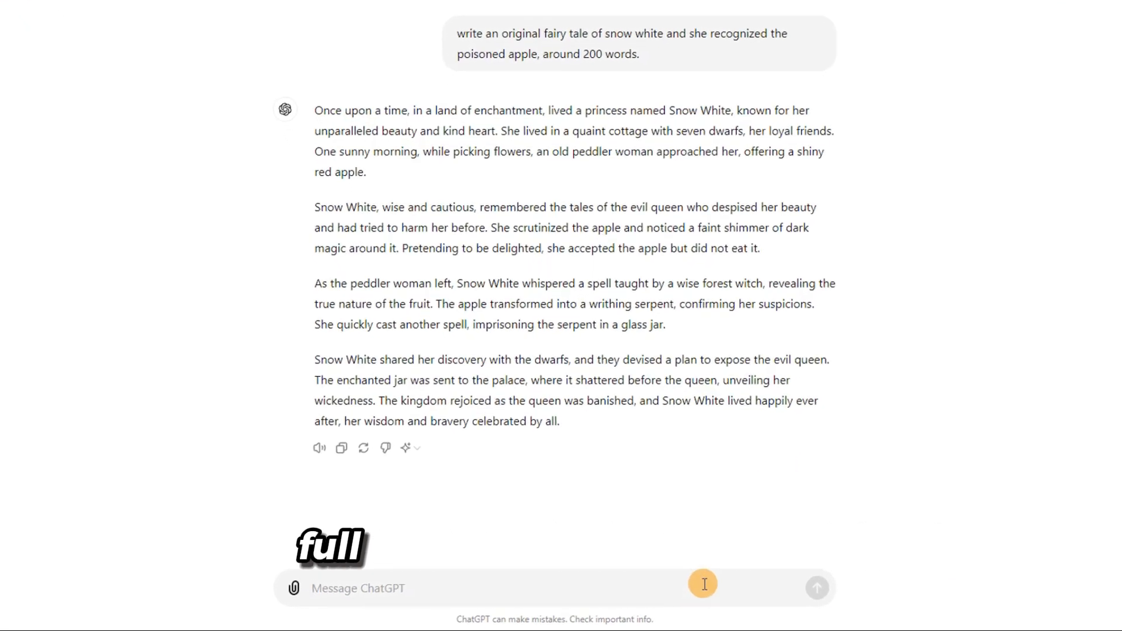
pyautogui.write('write leonardo prompts to generate images for every')
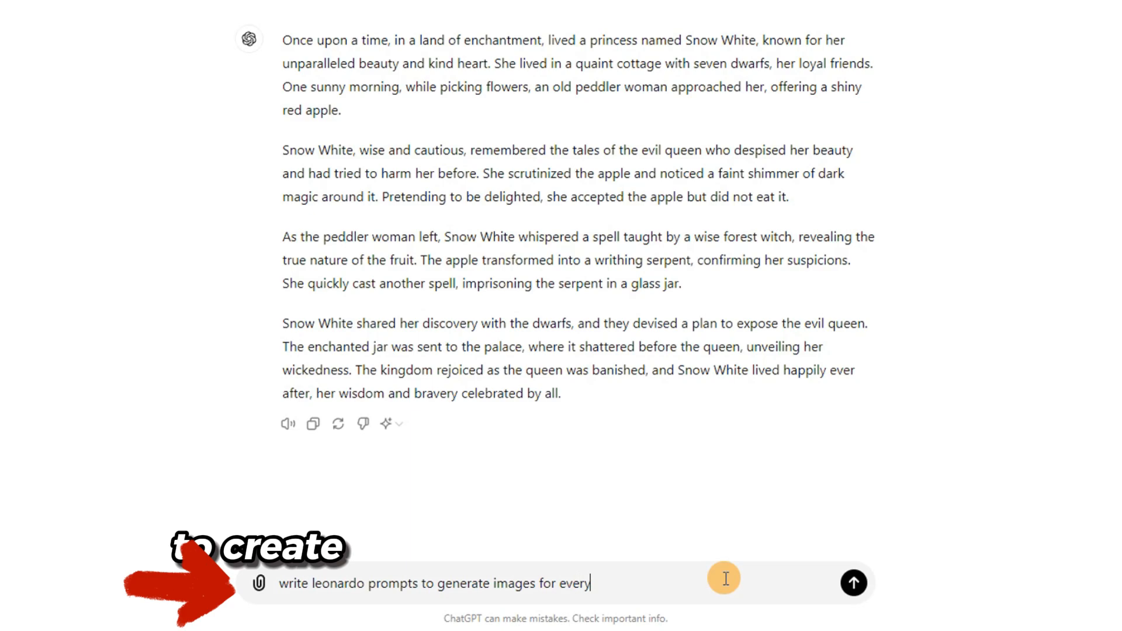
pyautogui.click(853, 583)
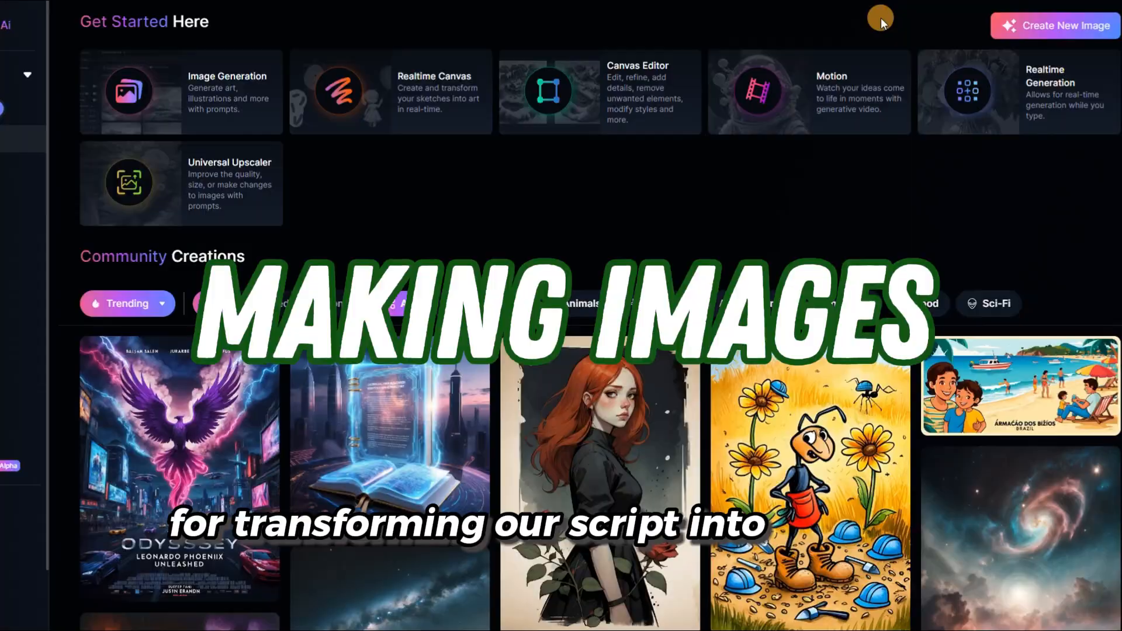
pyautogui.scroll(-3)
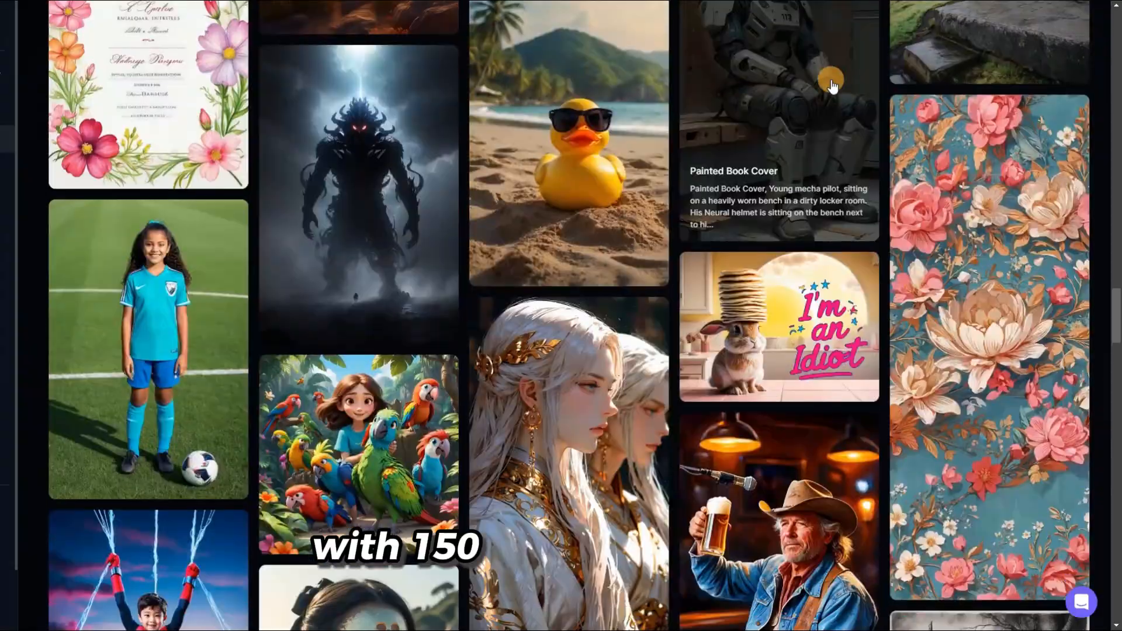
pyautogui.scroll(-3)
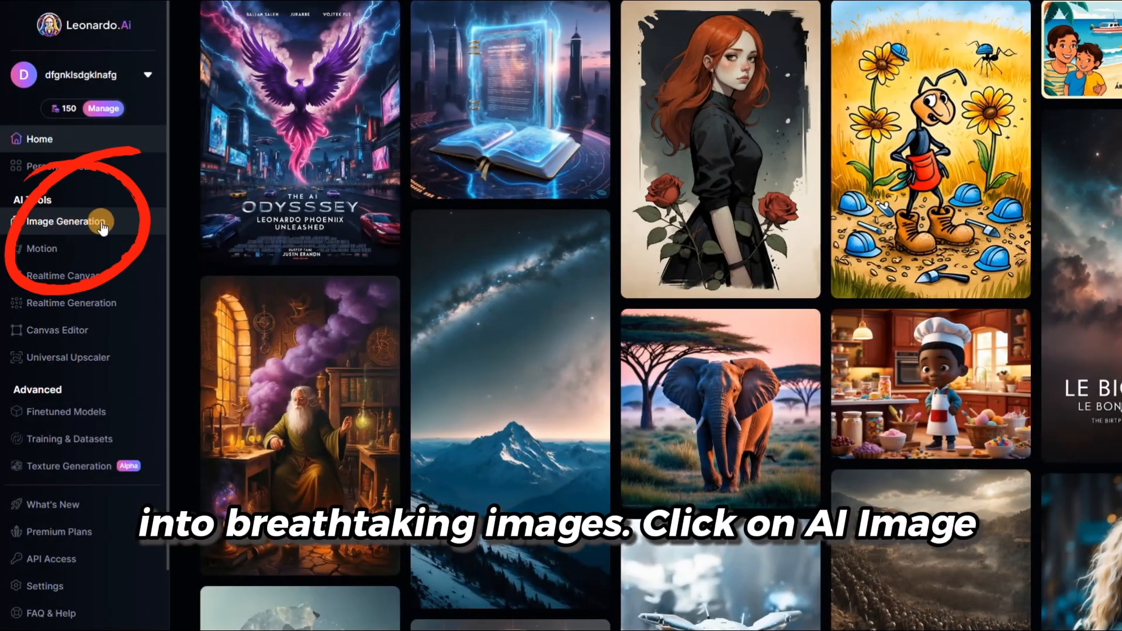
# - Generate castle kingdom images using Leonardo's 3D Animation Style model
pyautogui.click(64, 221)
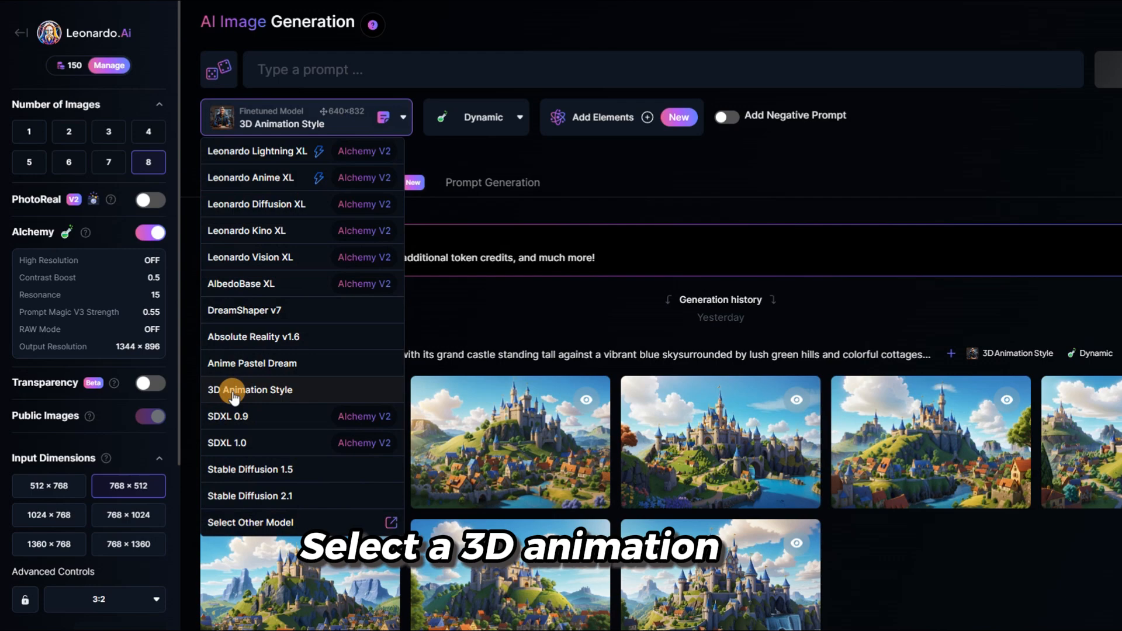
pyautogui.click(104, 400)
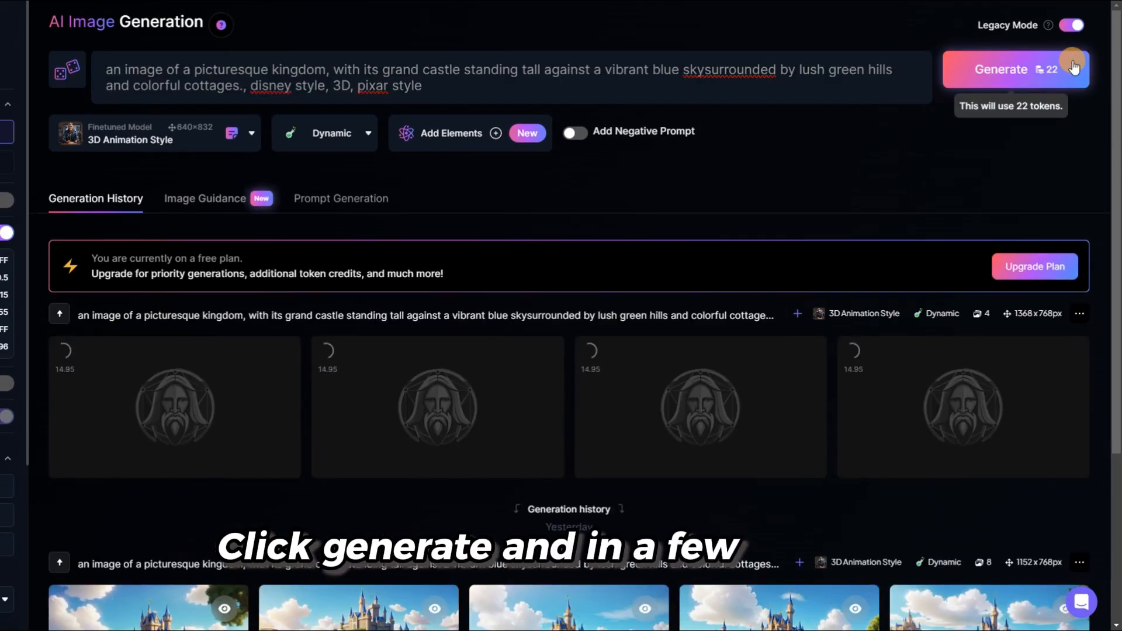
pyautogui.click(1002, 69)
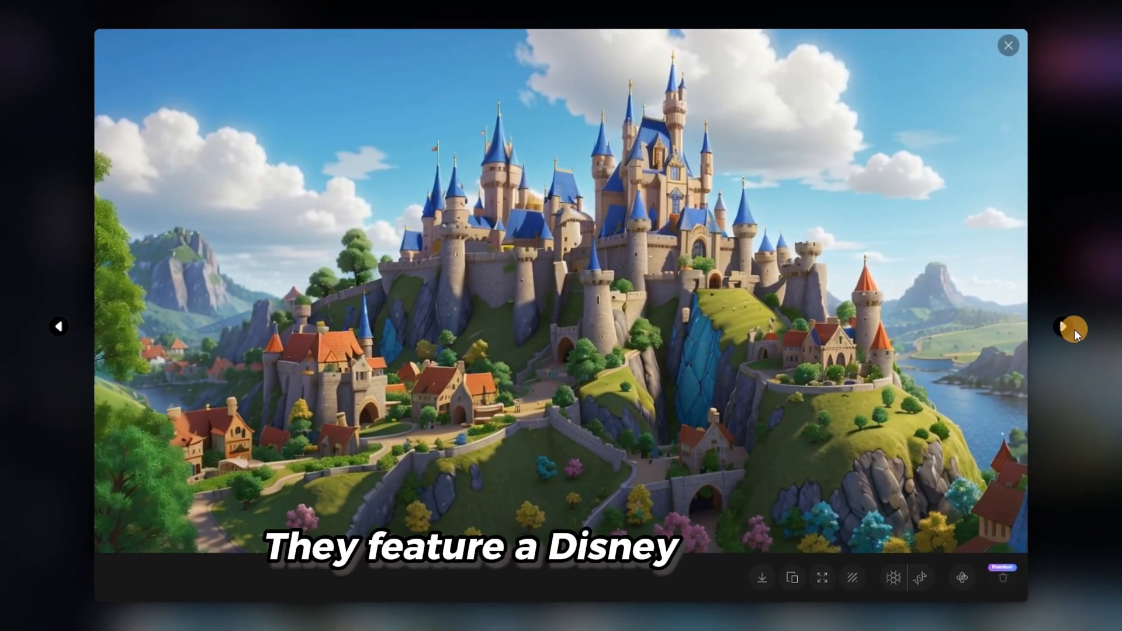
# - Browse to the next generated castle kingdom image
pyautogui.click(1067, 328)
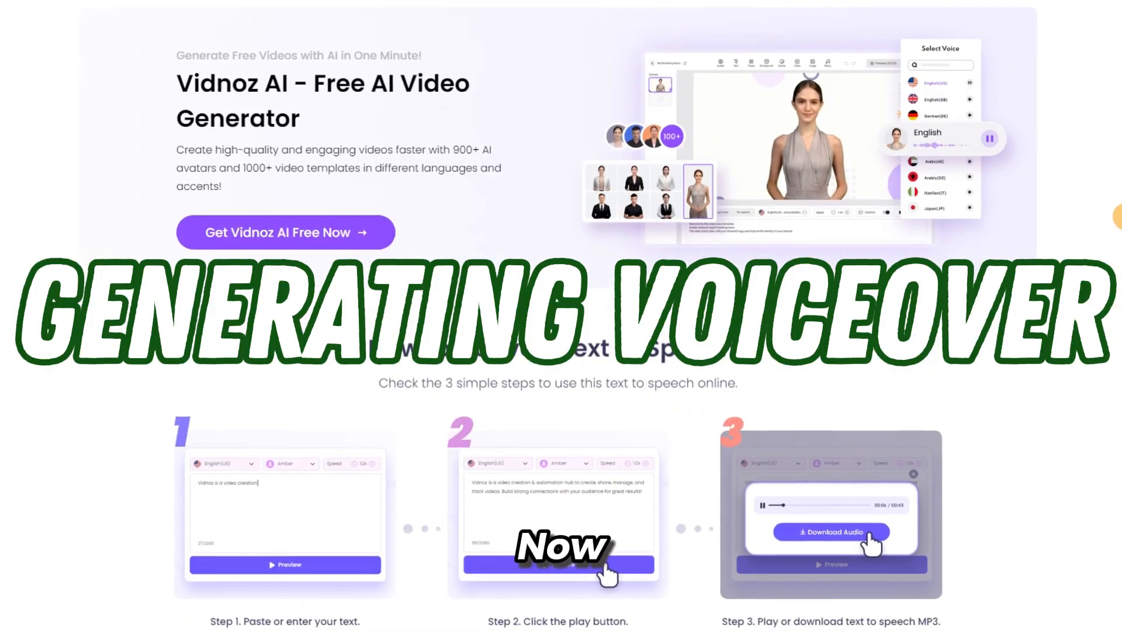
pyautogui.scroll(-3)
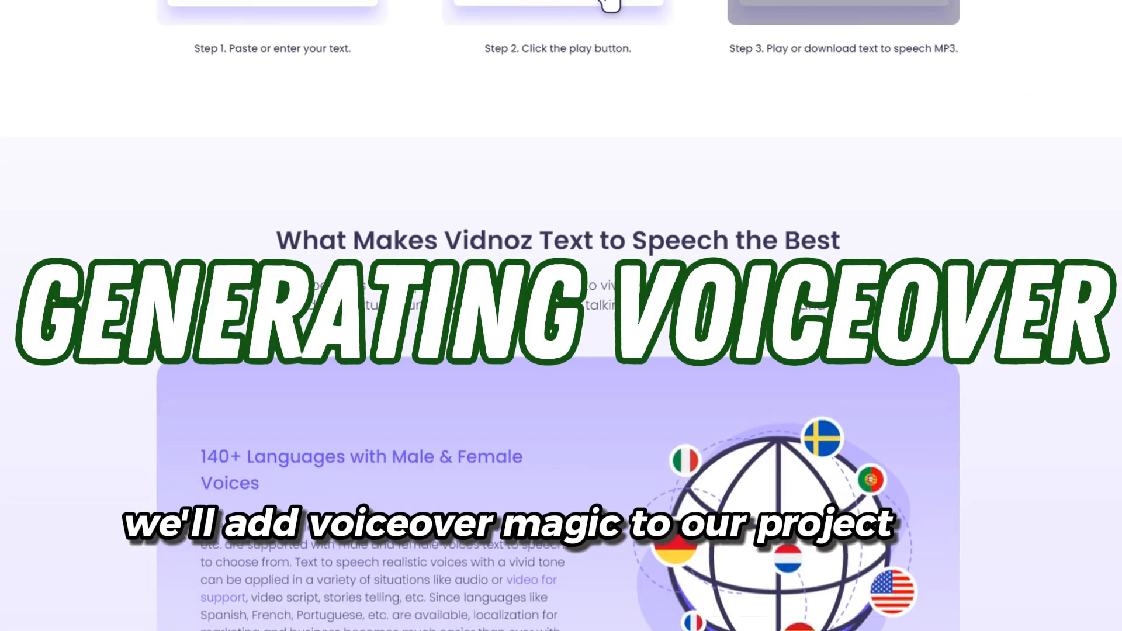
pyautogui.scroll(-3)
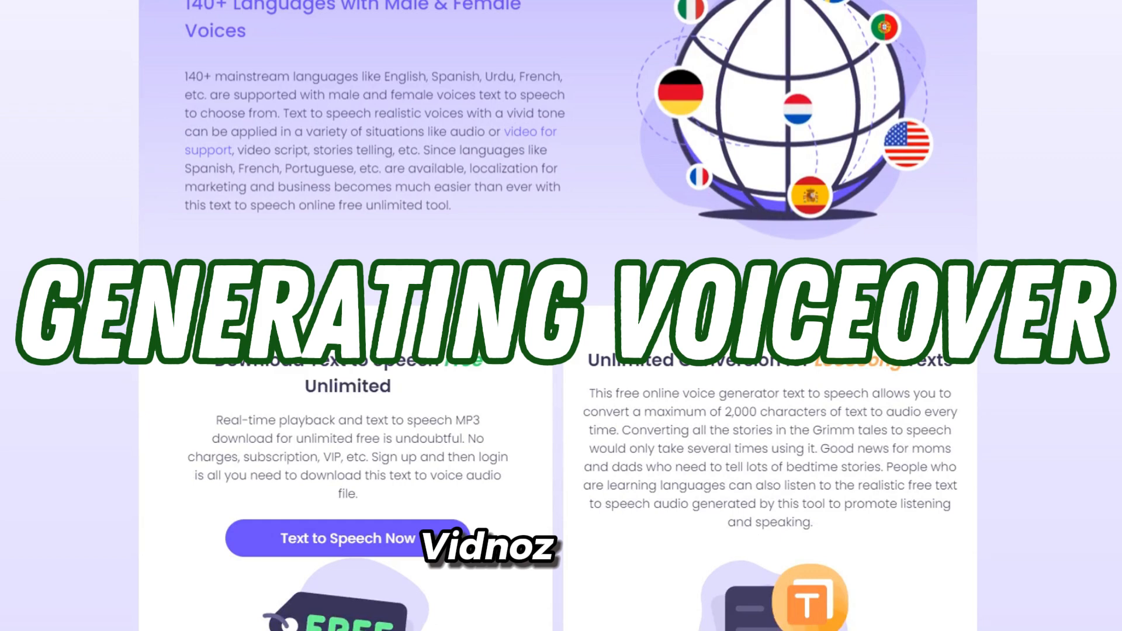
pyautogui.scroll(-3)
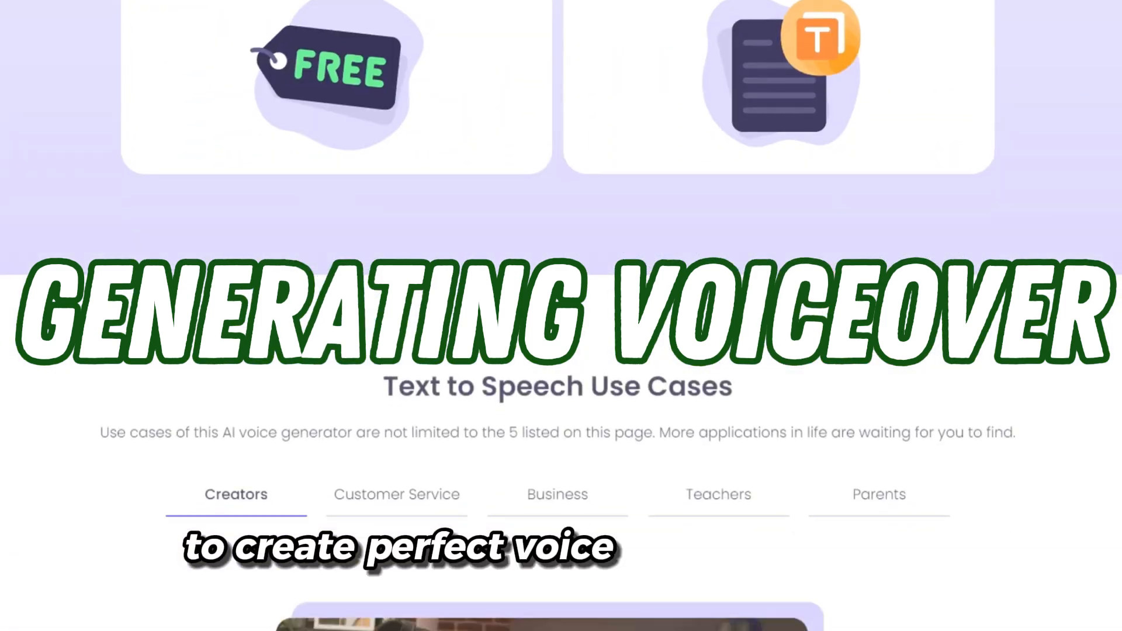
pyautogui.click(281, 54)
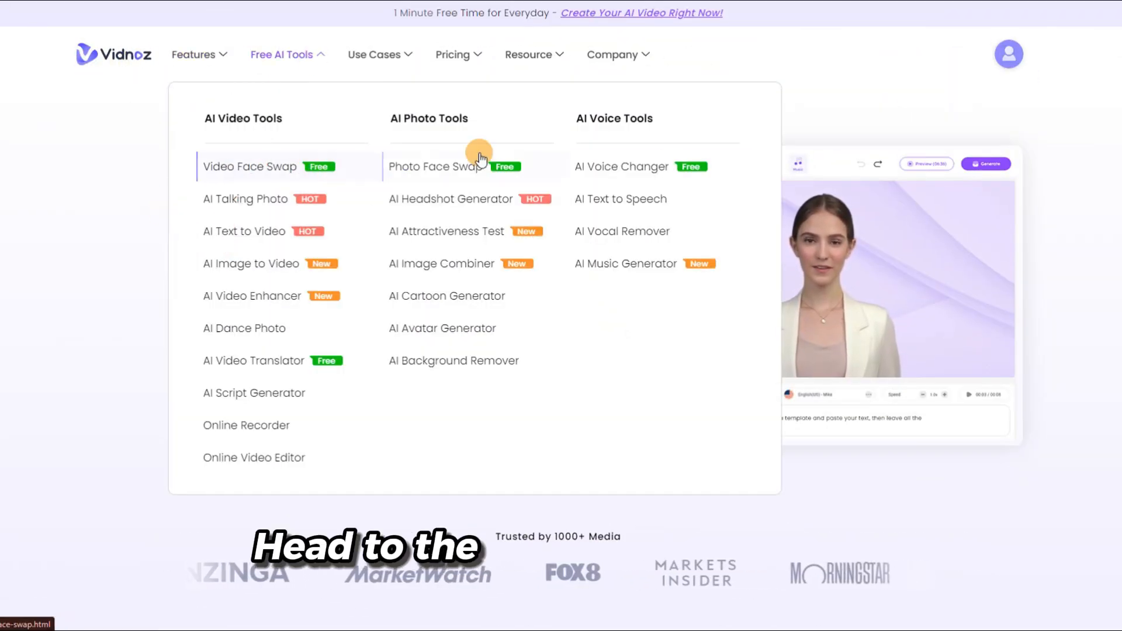
# - Generate Monica-voice narration audio from the pasted Snow White story
pyautogui.click(620, 198)
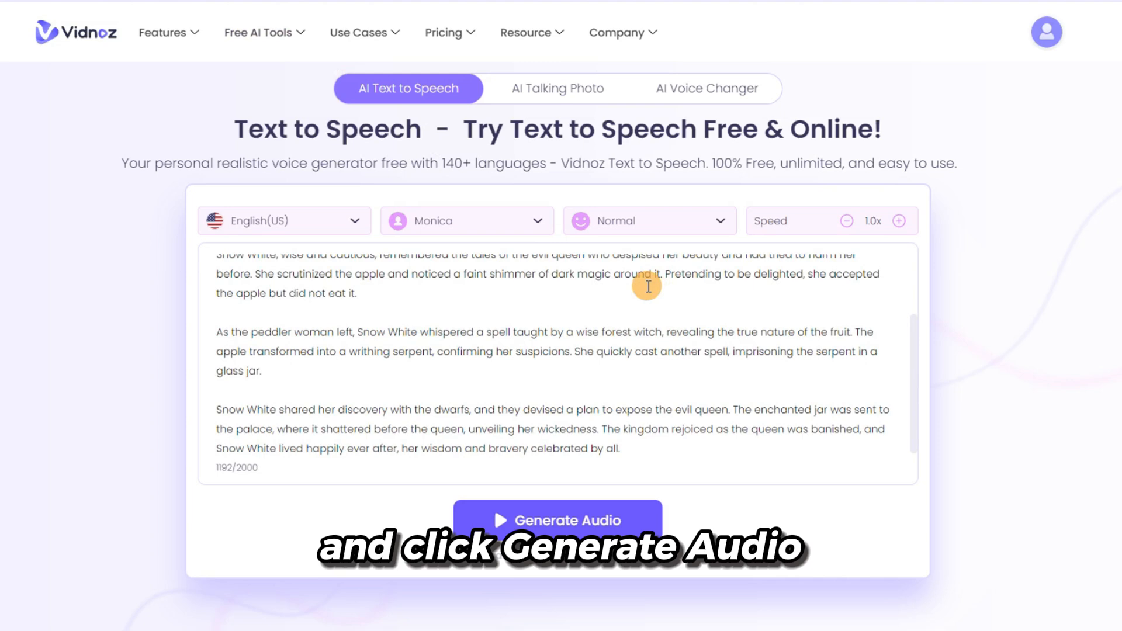
pyautogui.click(557, 520)
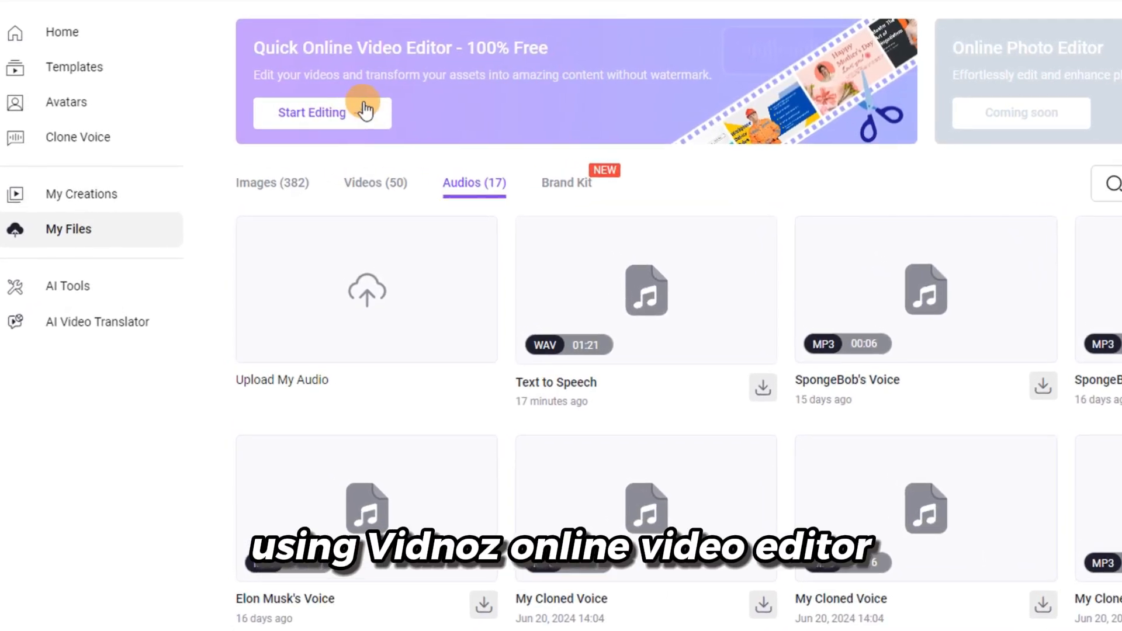
# - Start Editing from the Quick Online Video Editor banner in My Files
pyautogui.click(310, 112)
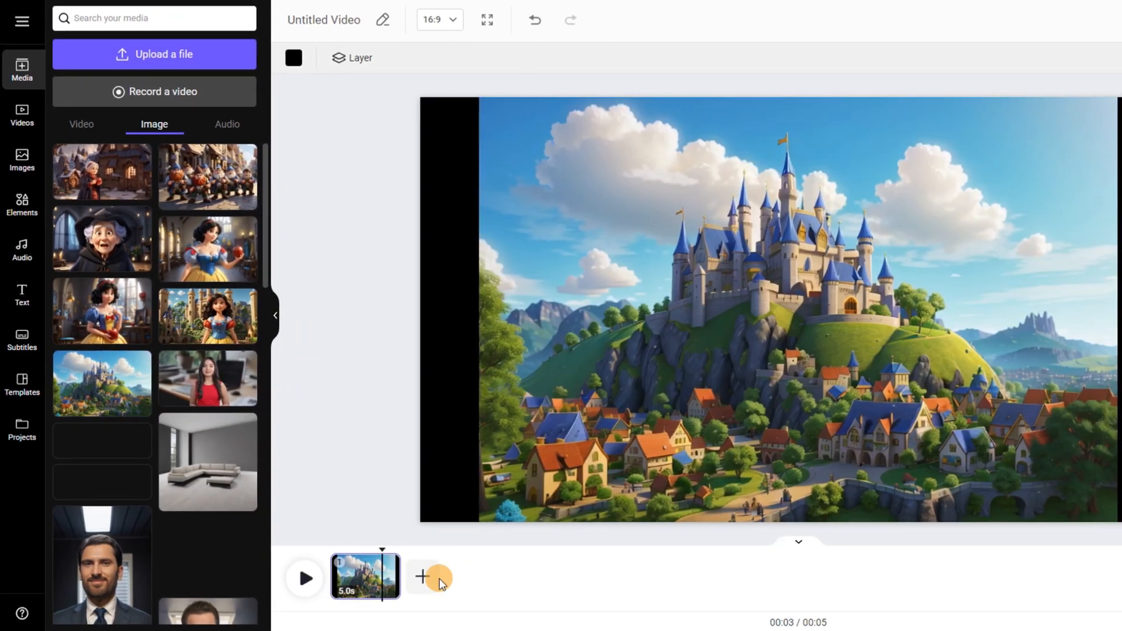
# - Add another story image scene after the castle clip
pyautogui.click(431, 576)
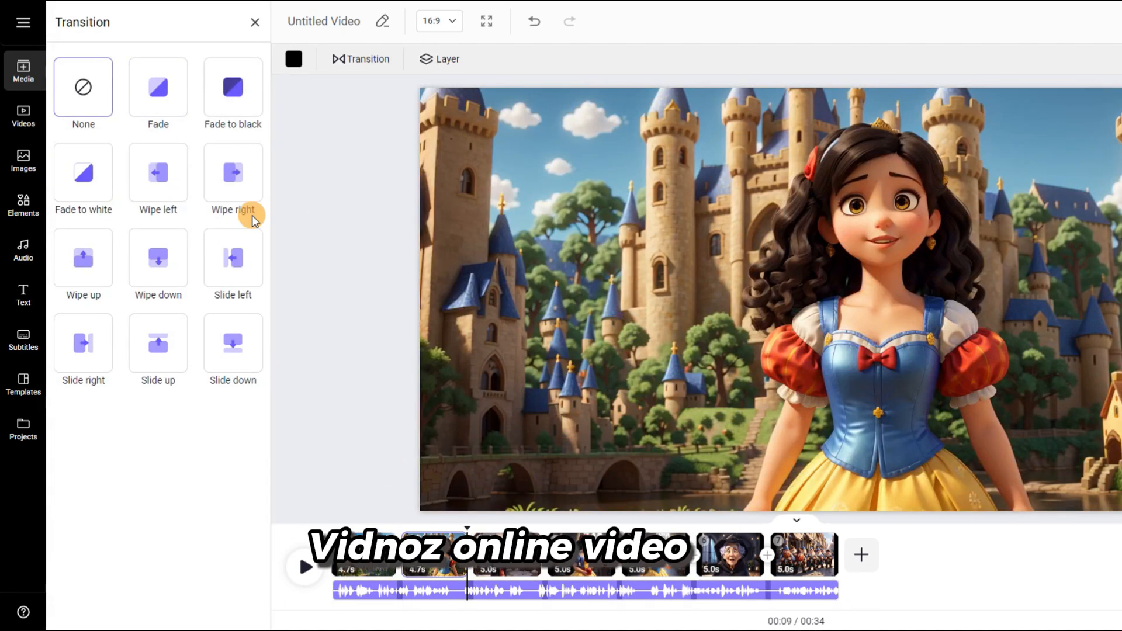
# - Apply a 0.5-second Wipe right transition between clips
pyautogui.click(232, 172)
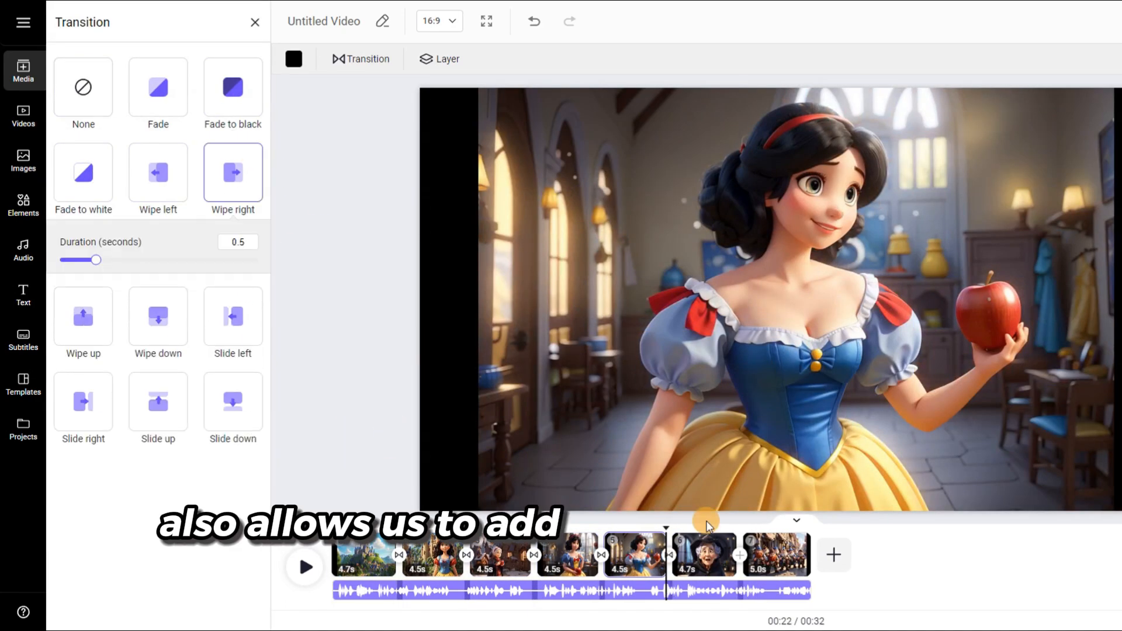